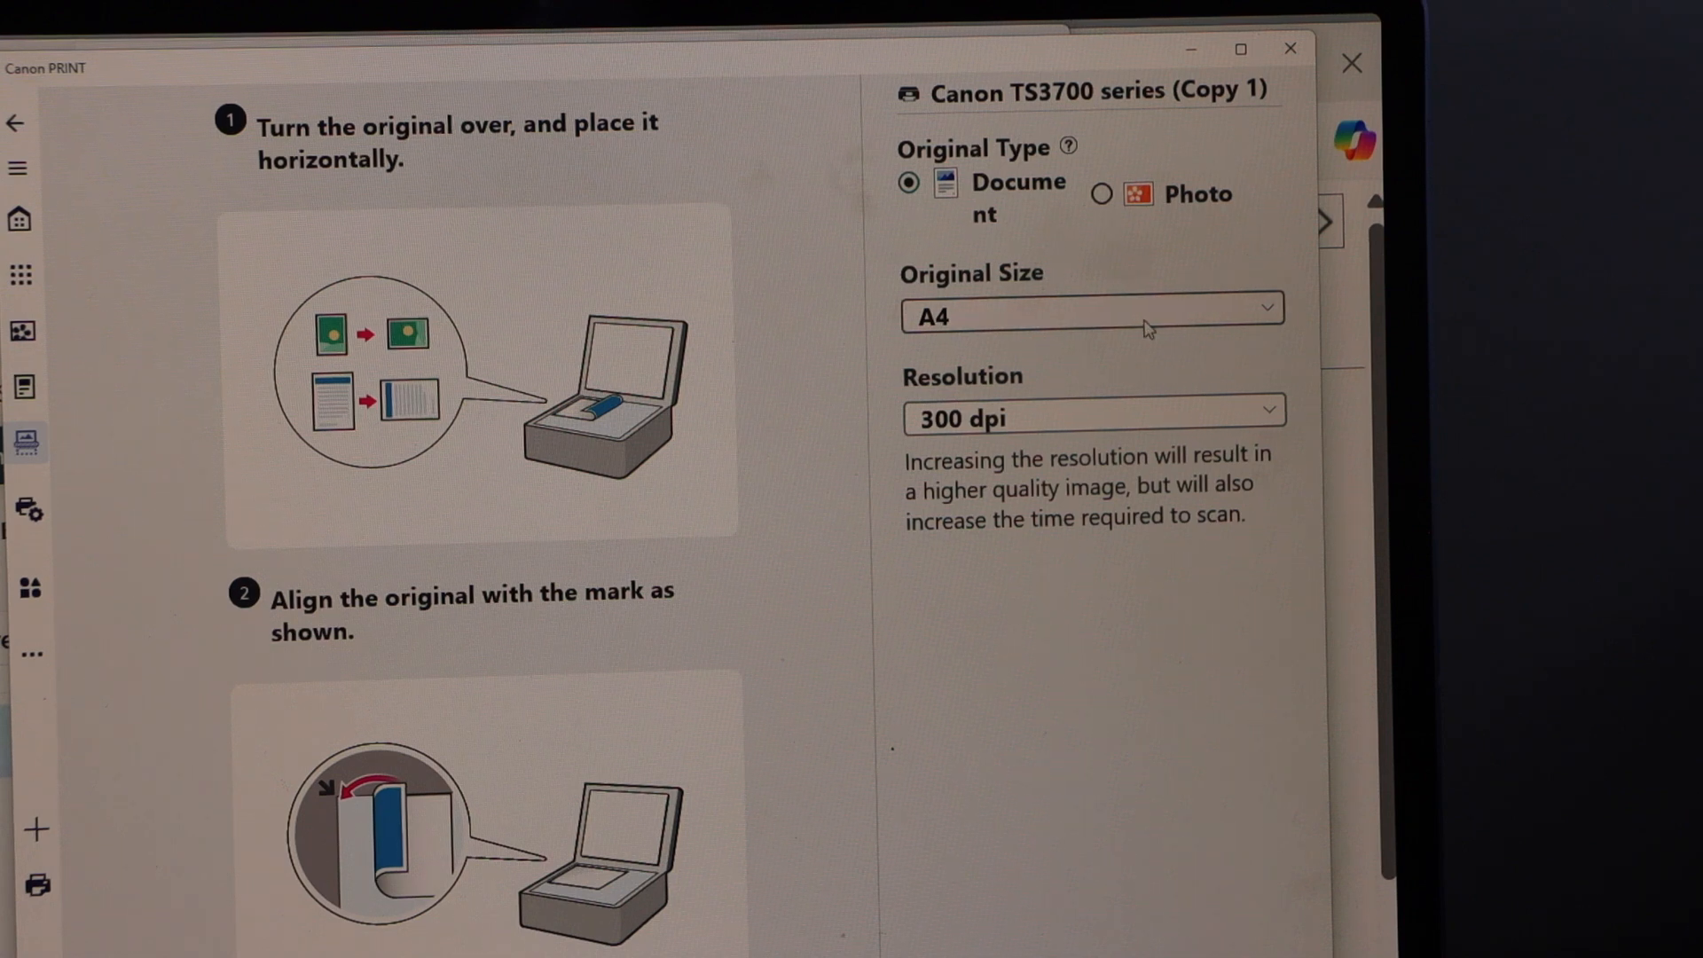
Step: Set the original size to Letter and the scan resolution to 300 dpi
{"action": "left_click", "coordinate": [1092, 315]}
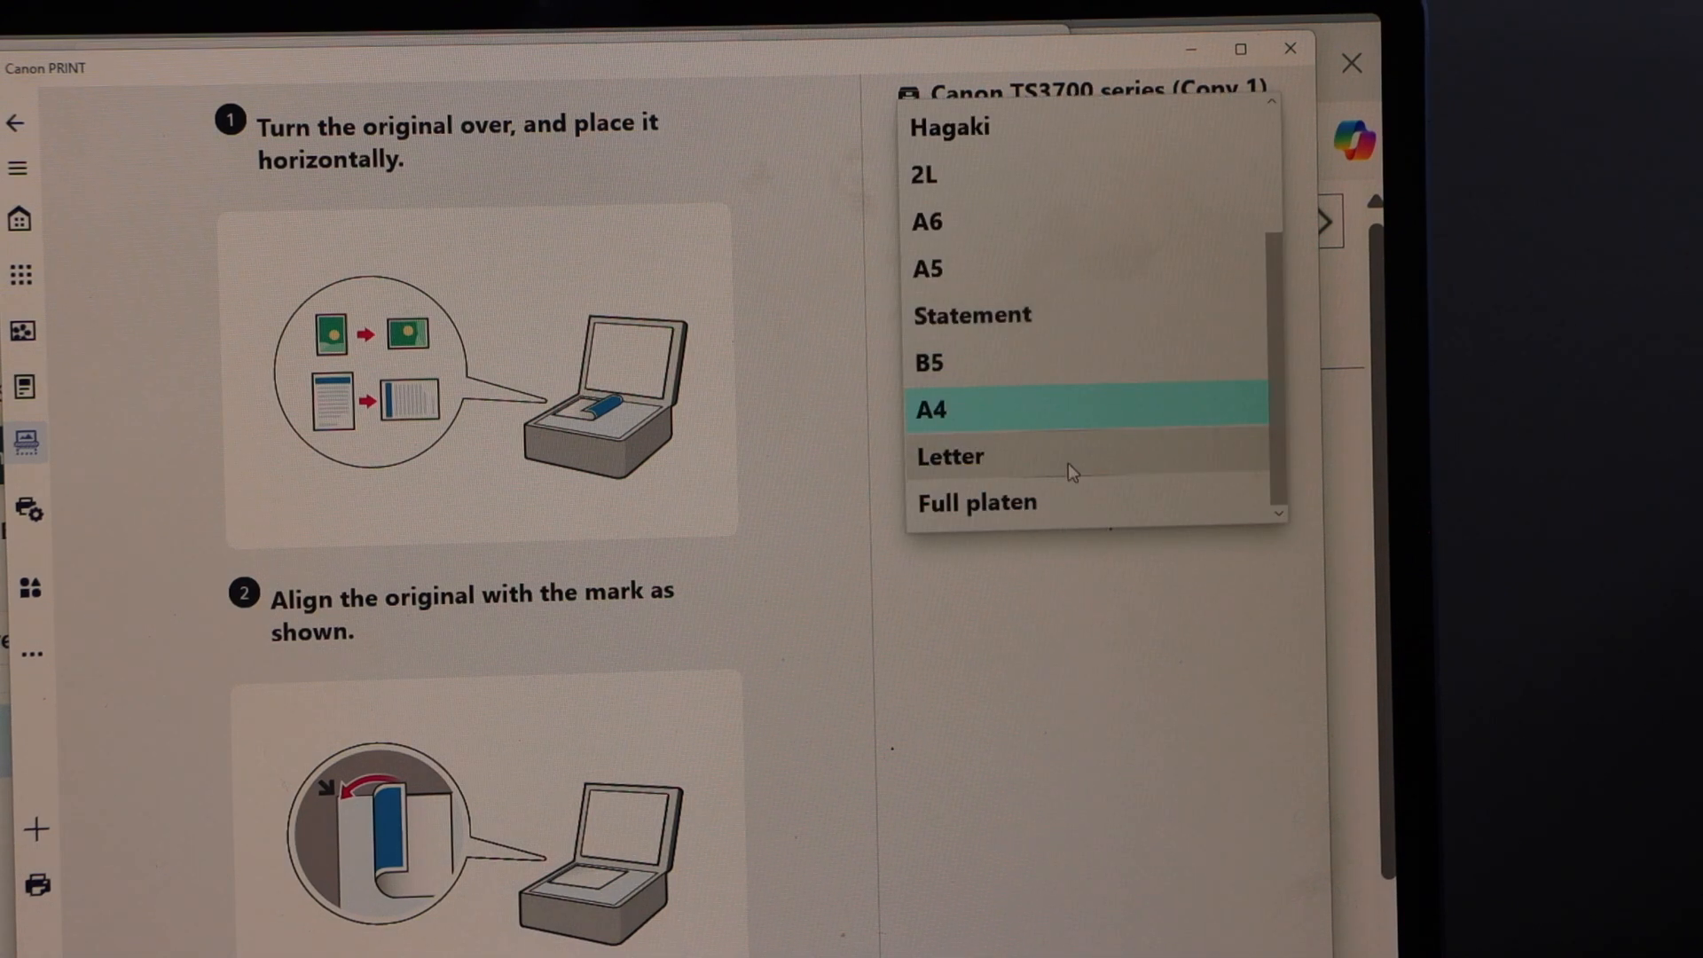
{"action": "left_click", "coordinate": [950, 455]}
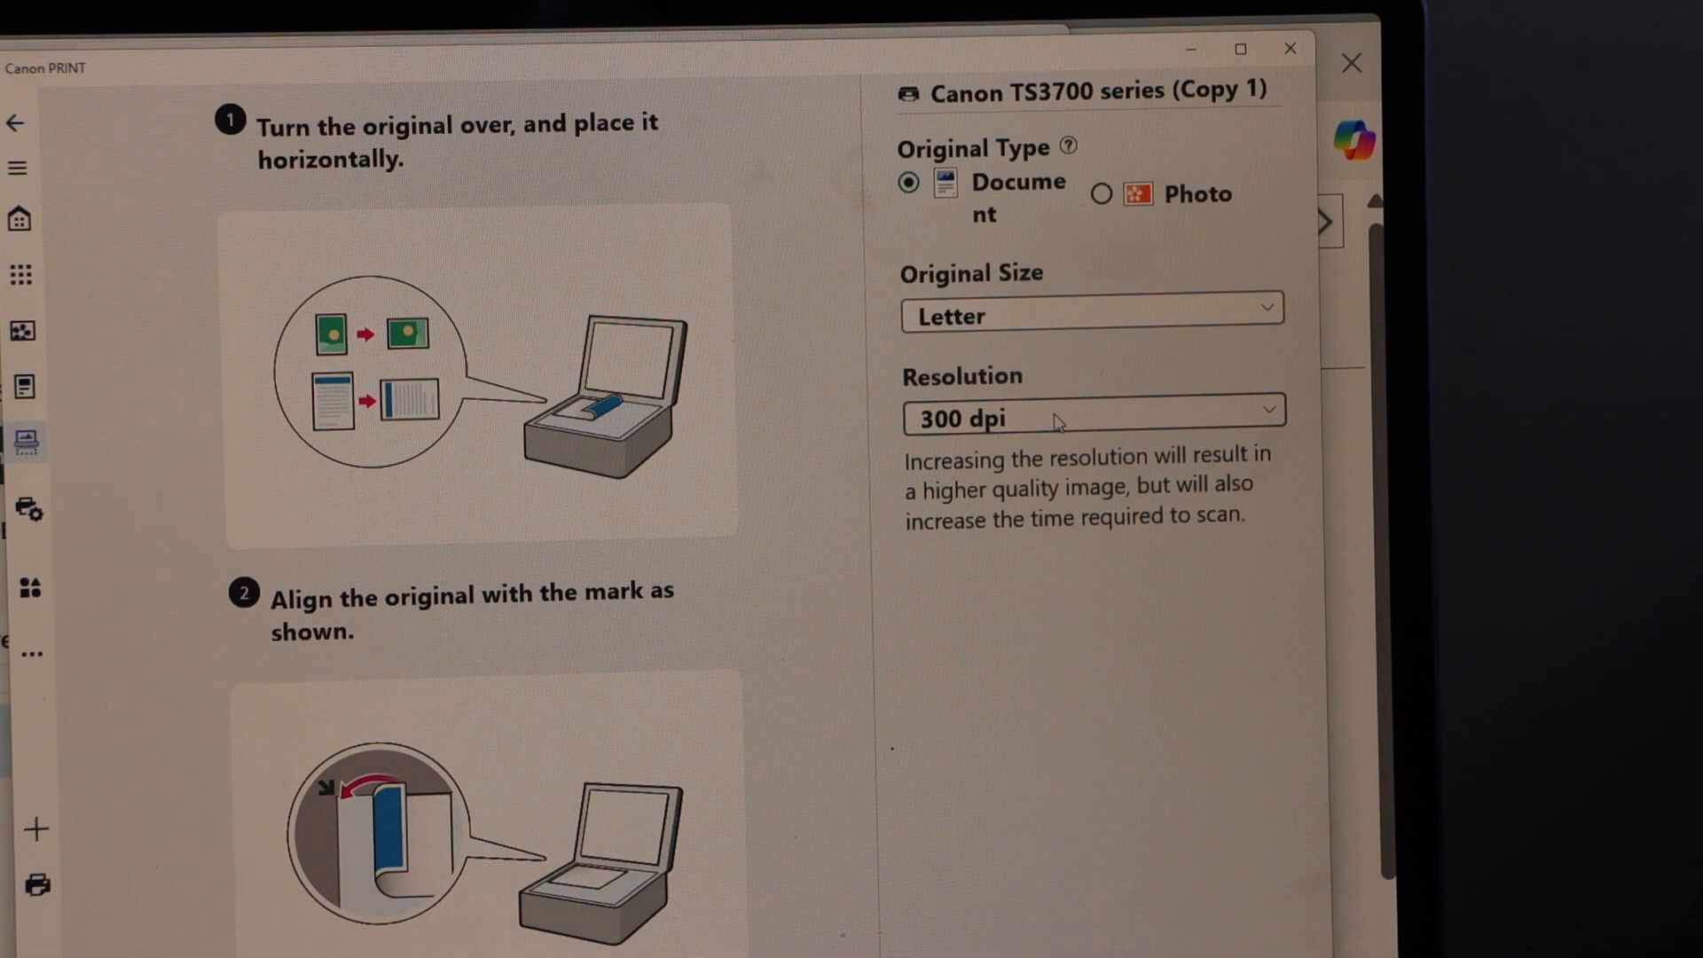
{"action": "left_click", "coordinate": [1089, 417]}
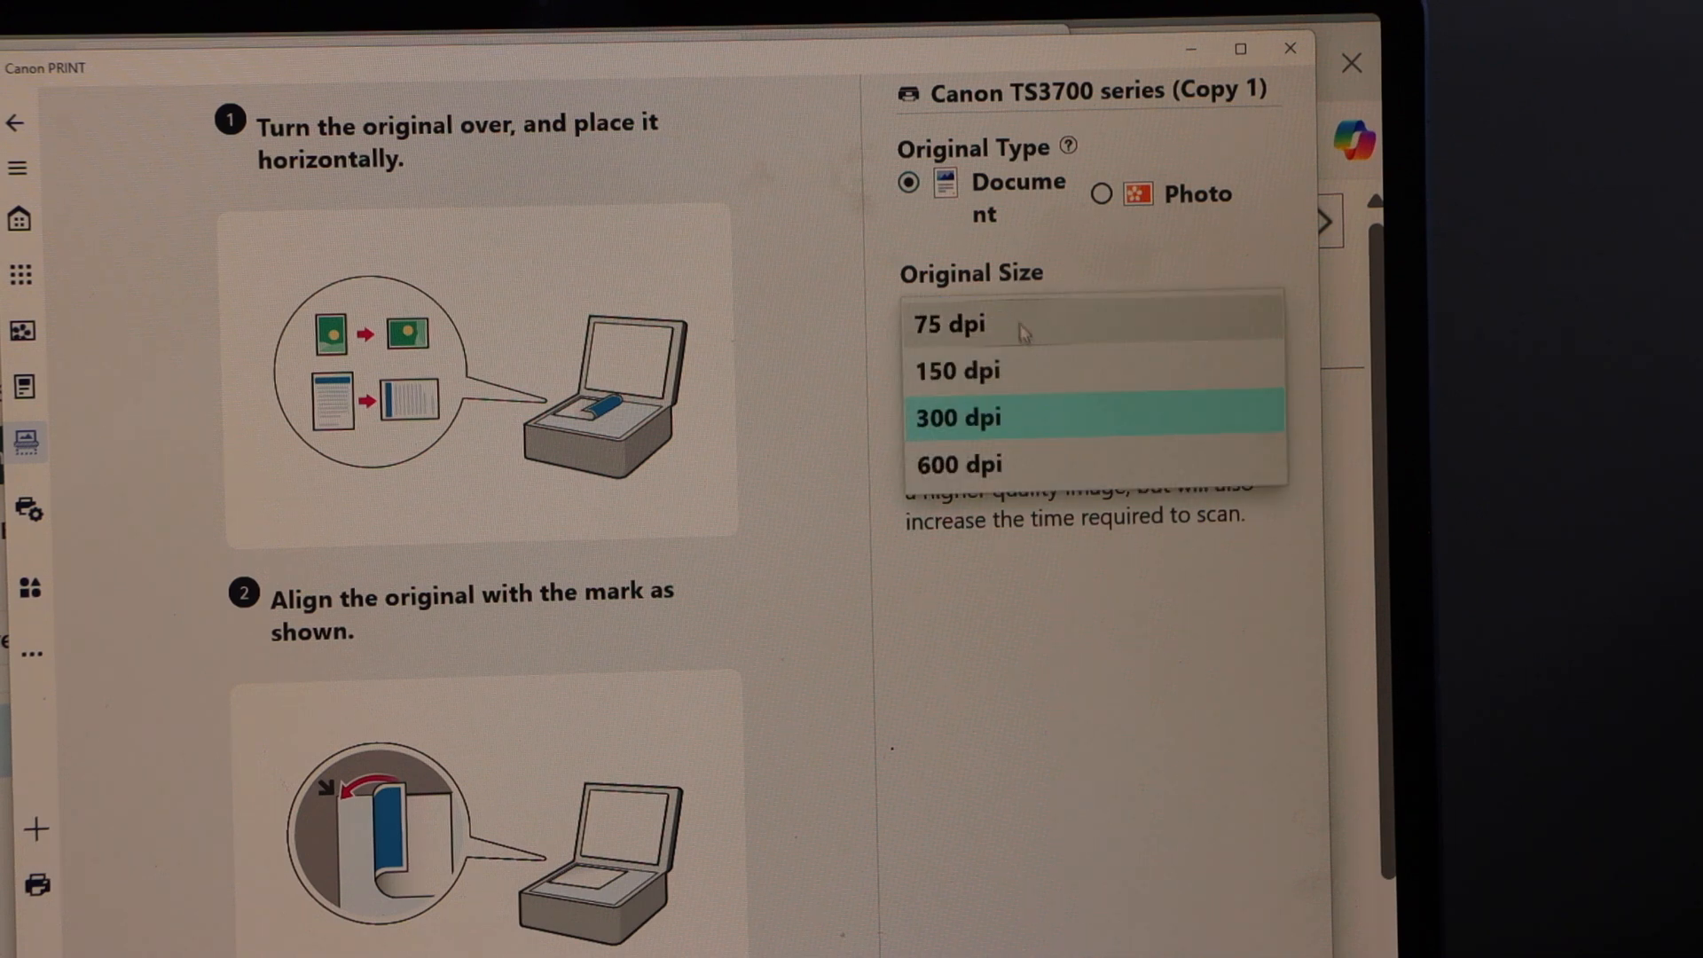
{"action": "left_click", "coordinate": [958, 371]}
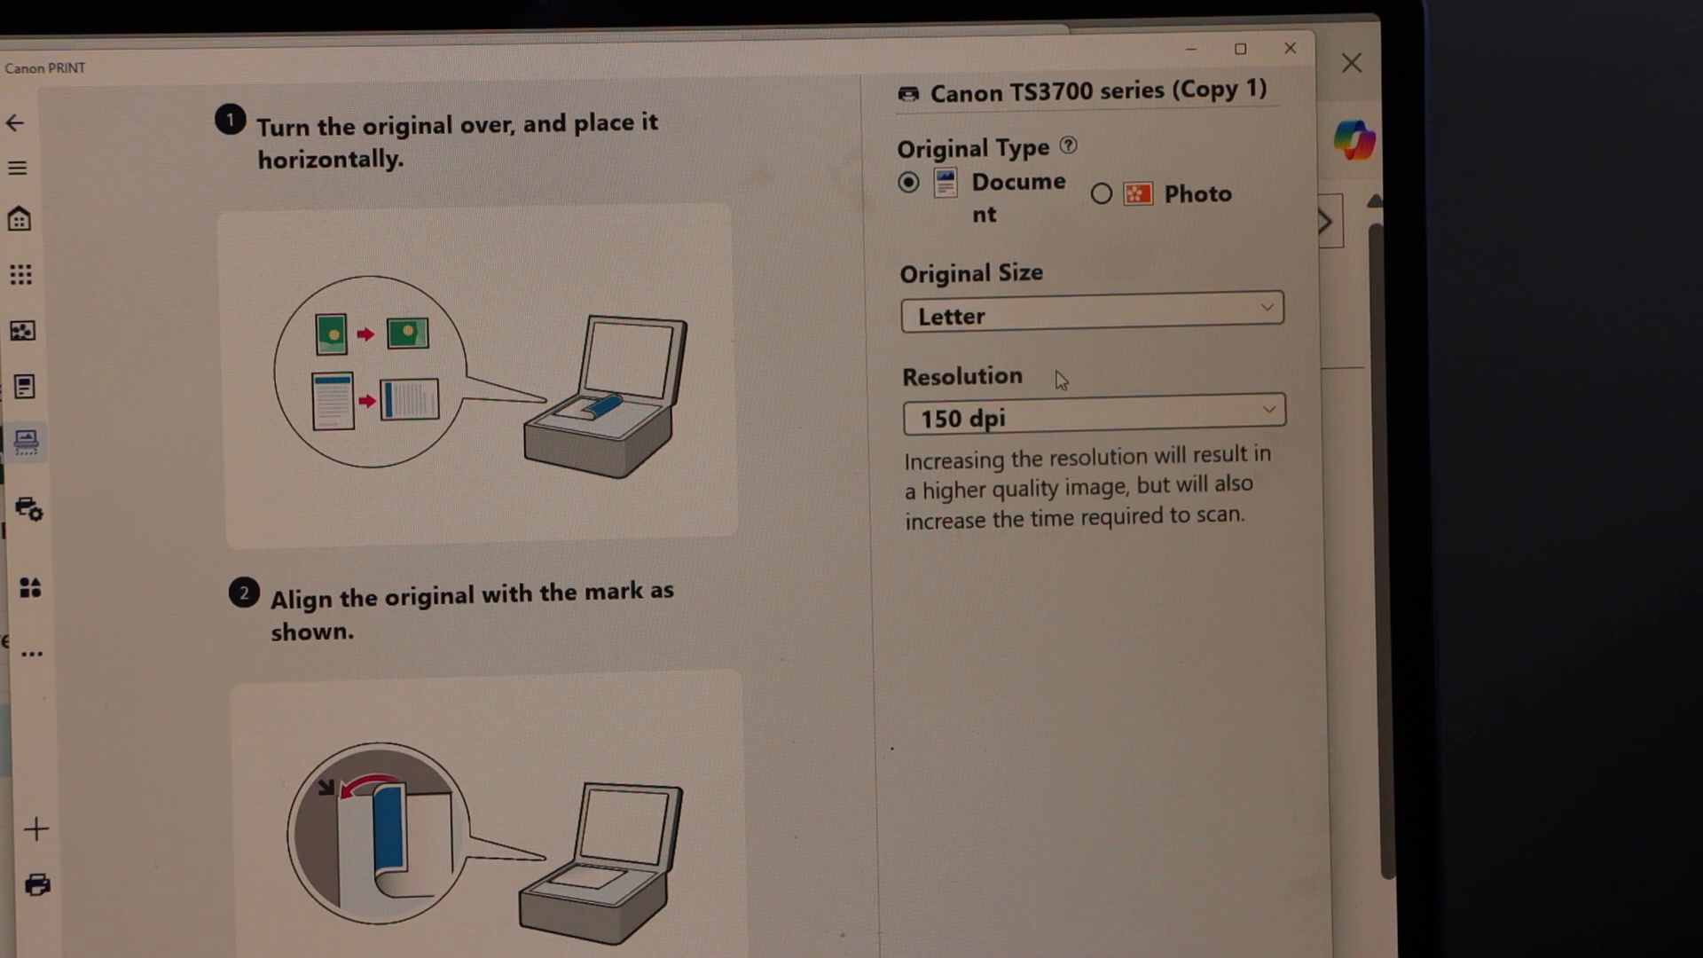
{"action": "left_click", "coordinate": [1092, 417]}
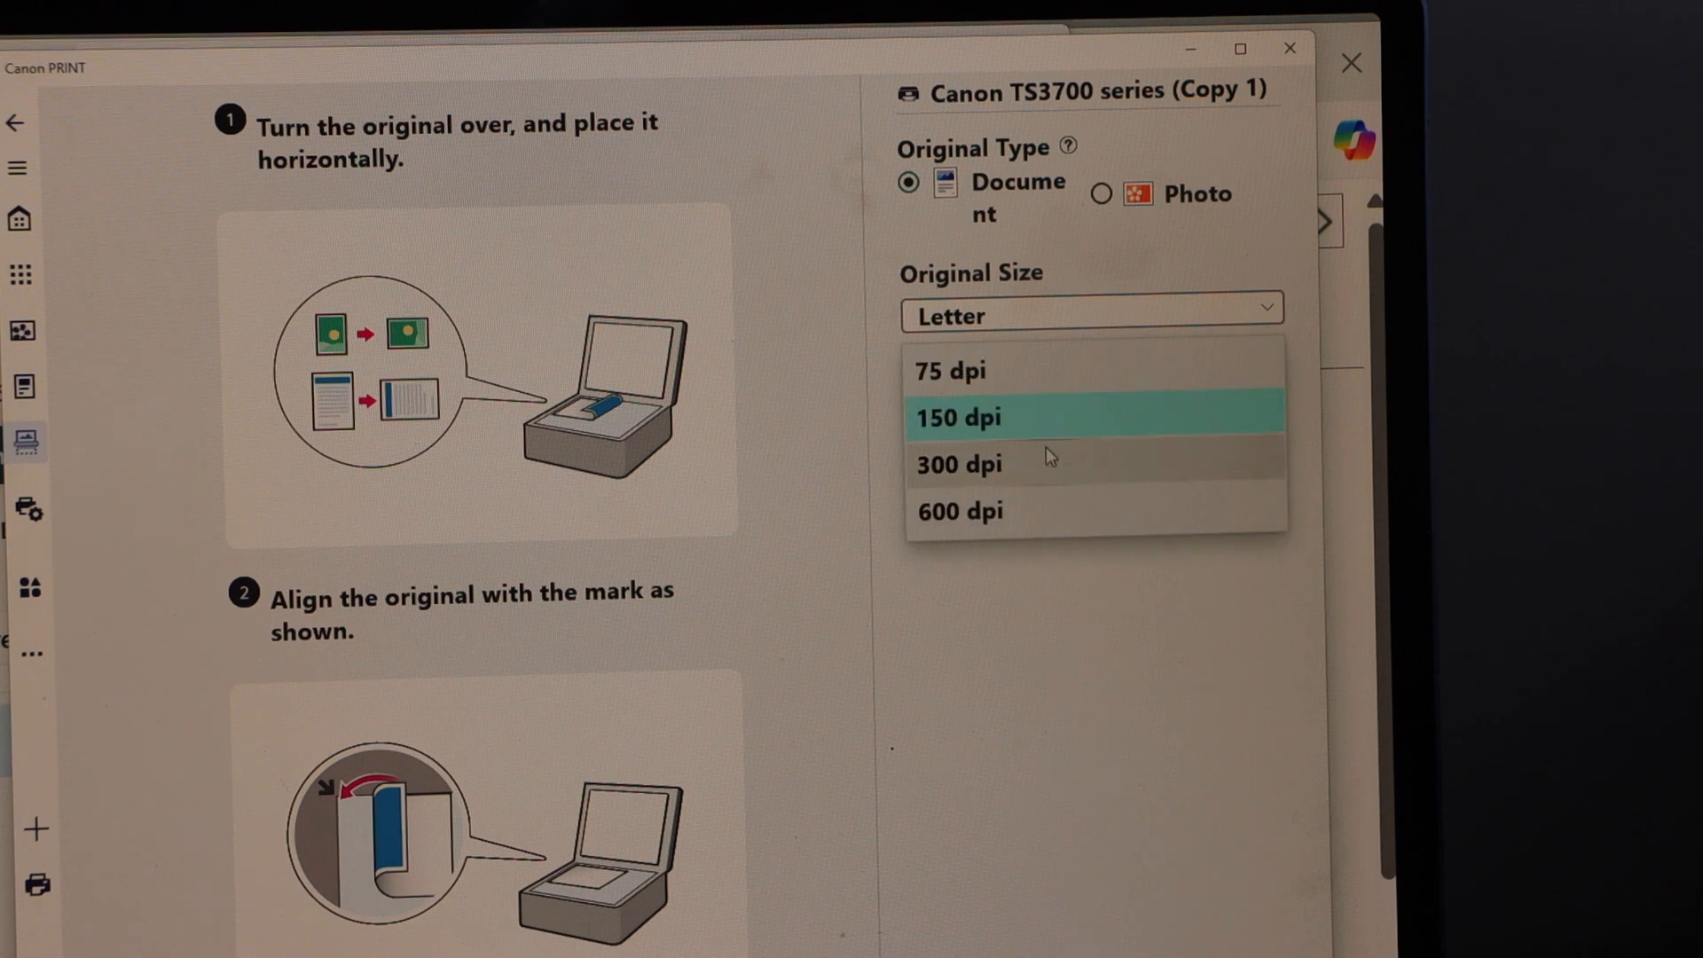
{"action": "left_click", "coordinate": [958, 464]}
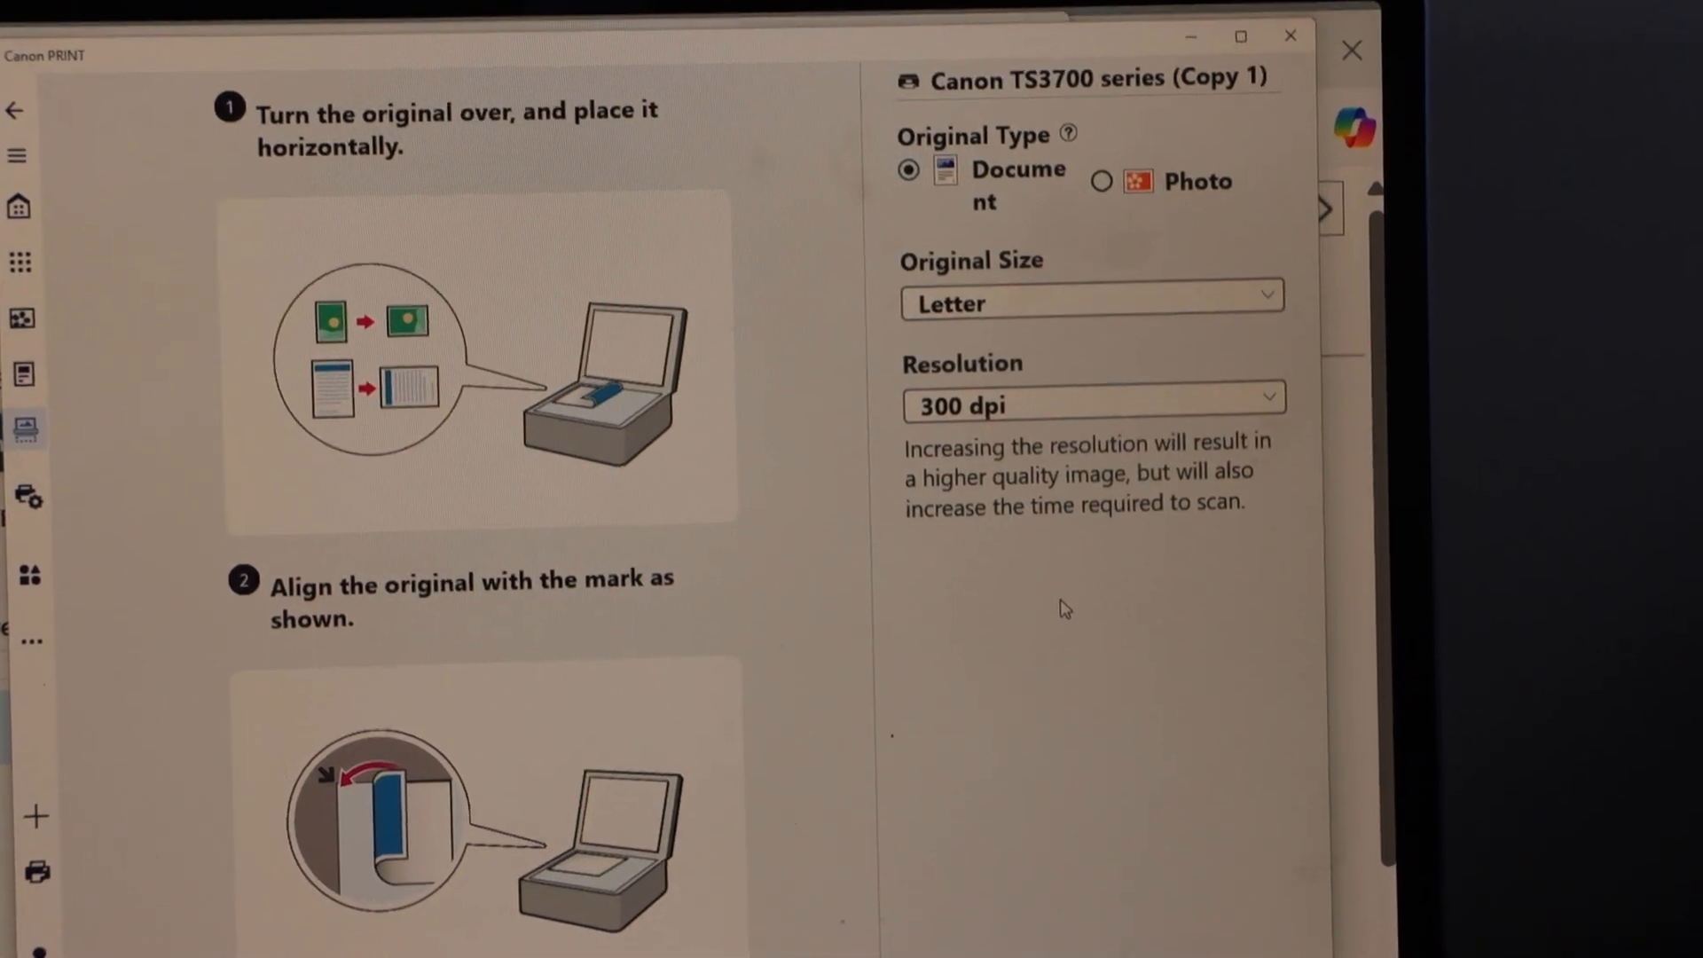
{"action": "scroll", "scroll_direction": "down", "scroll_amount": 3}
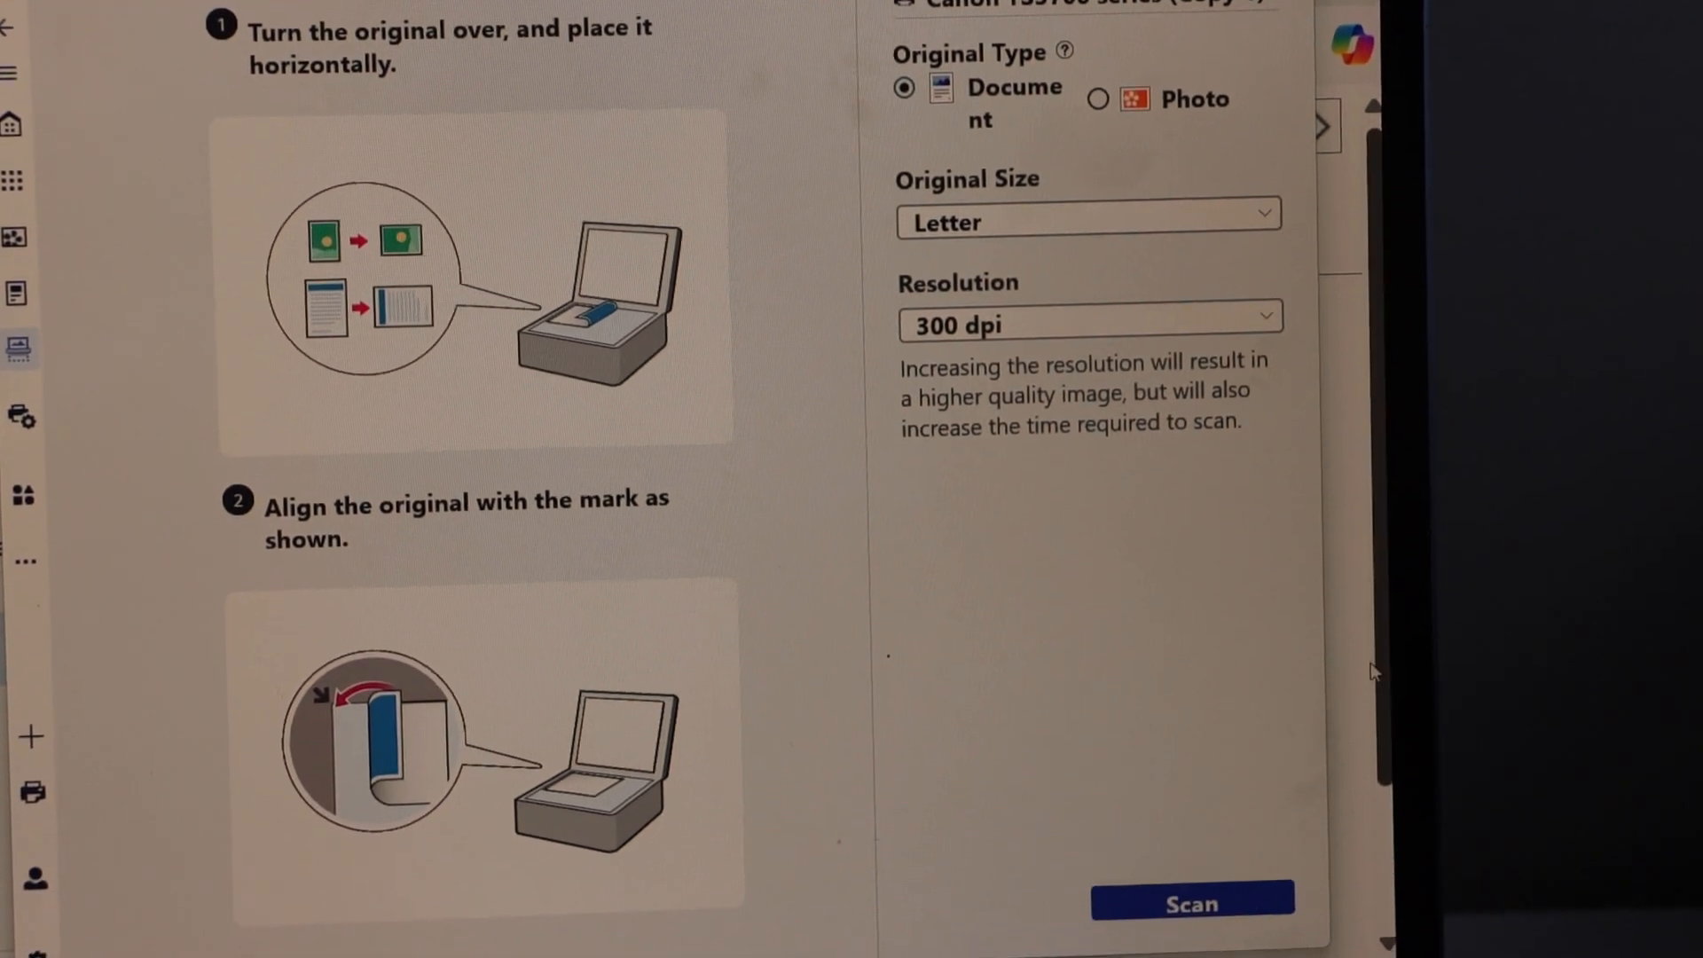
Step: Scan the test page, keeping PDF as the output format
{"action": "left_click", "coordinate": [1192, 904]}
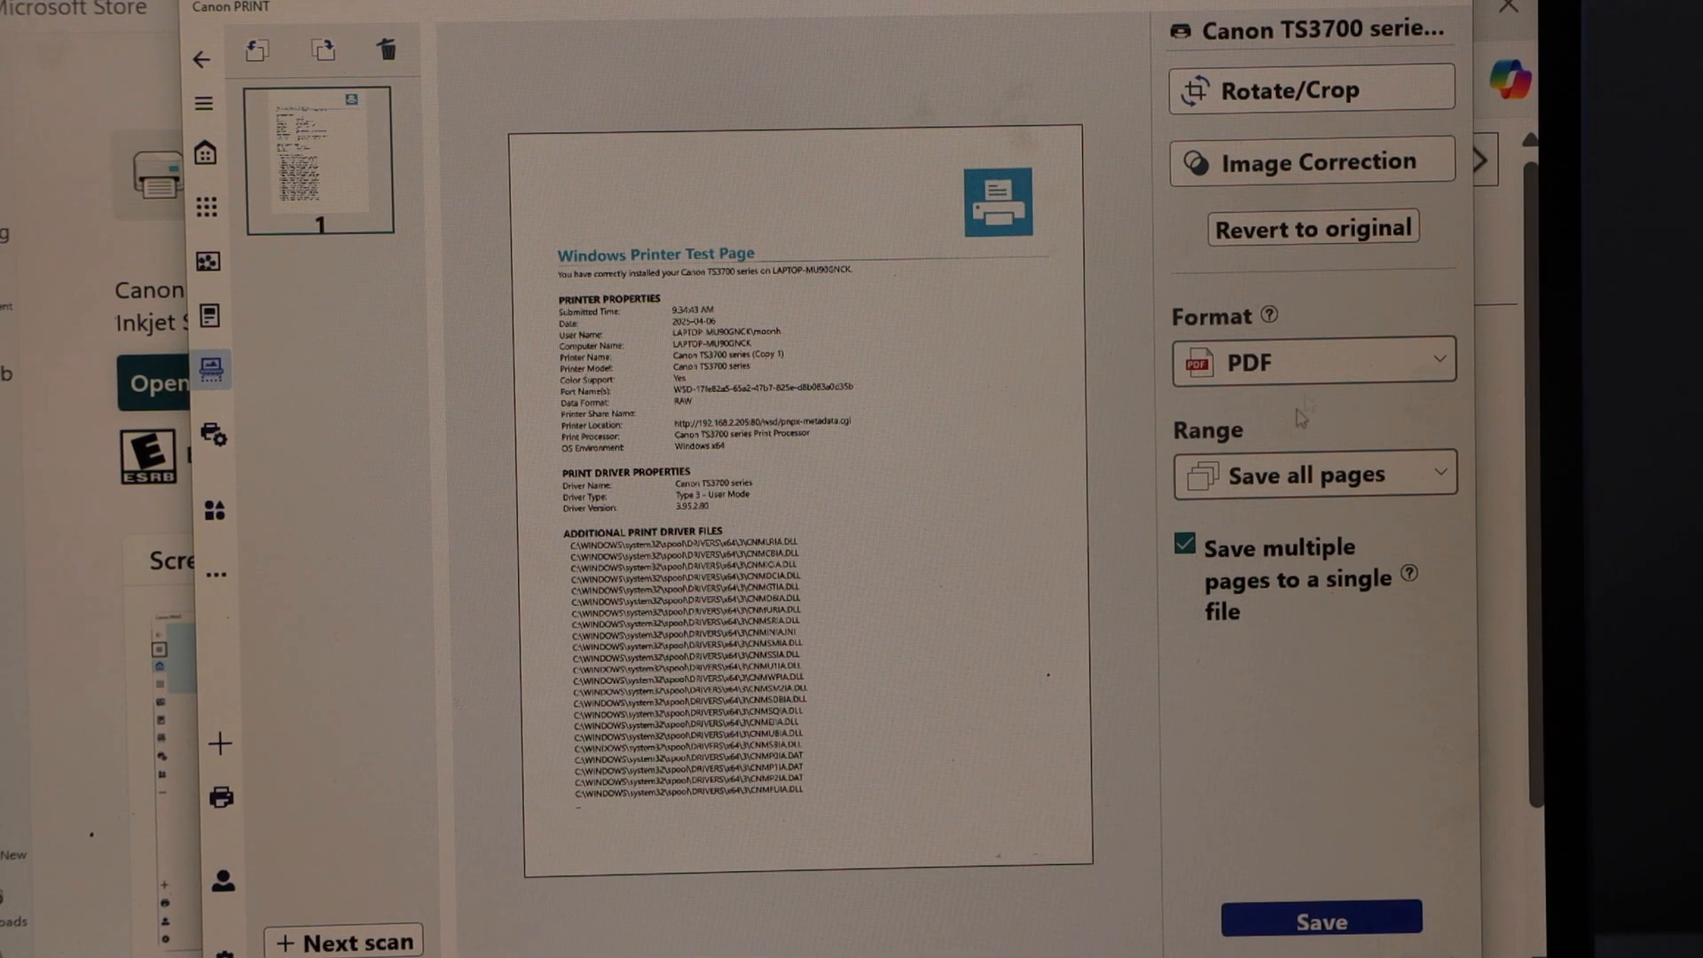
{"action": "left_click", "coordinate": [1313, 362]}
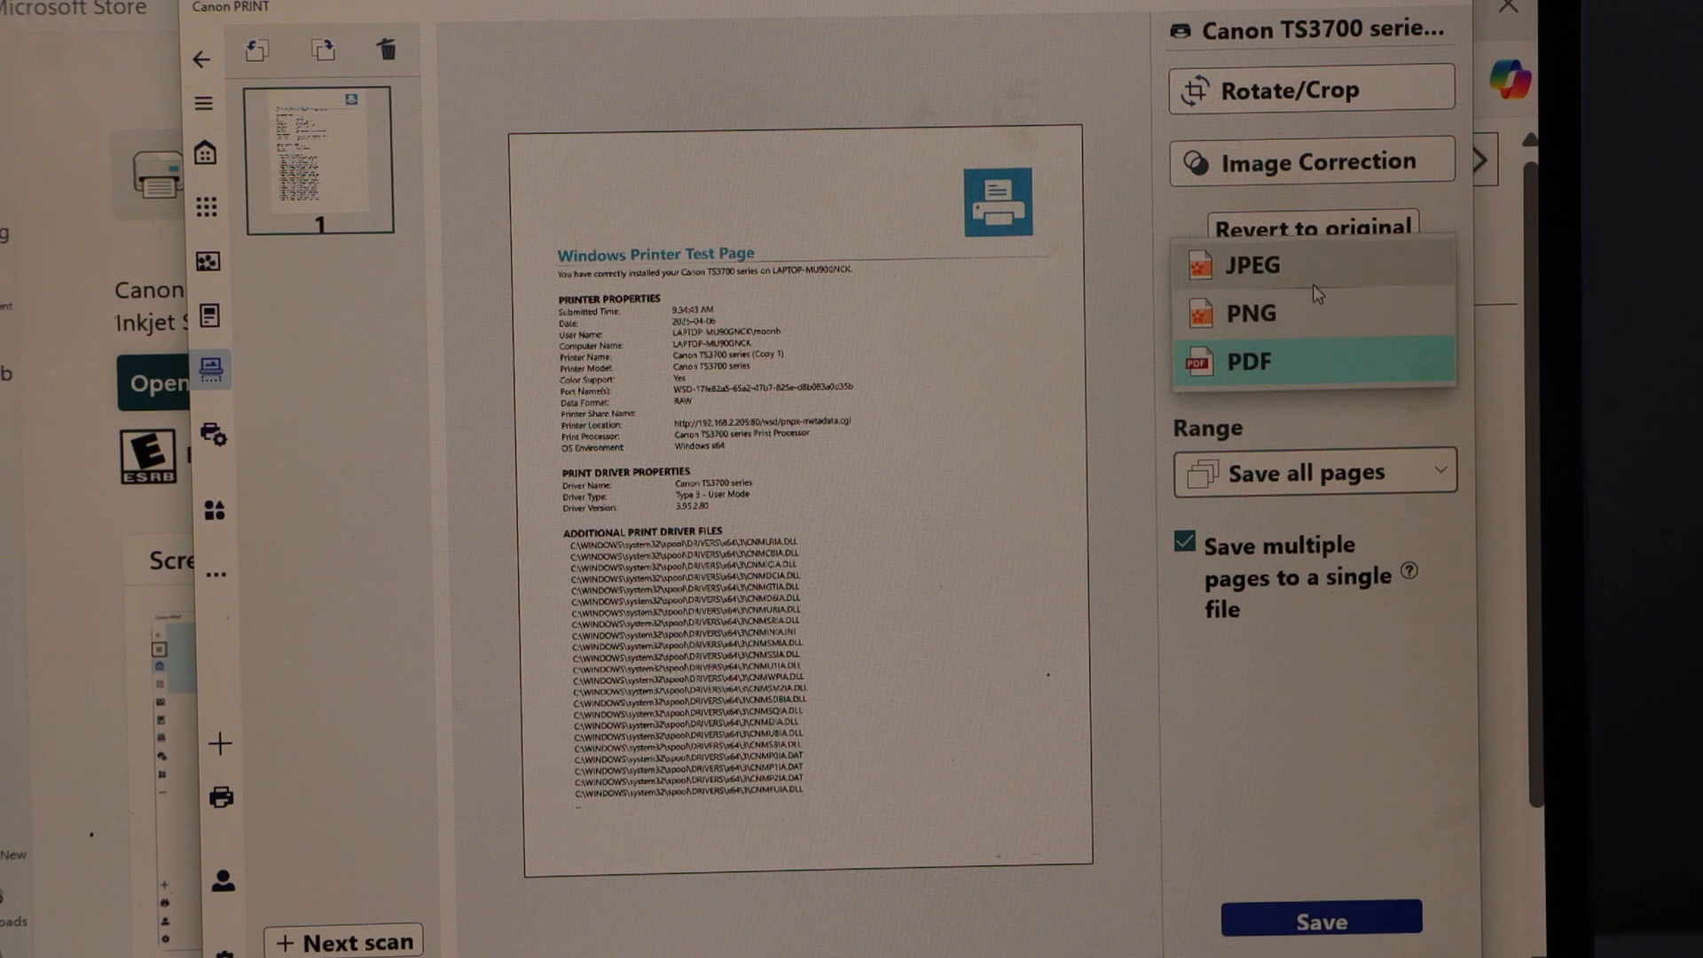
{"action": "left_click", "coordinate": [1248, 362]}
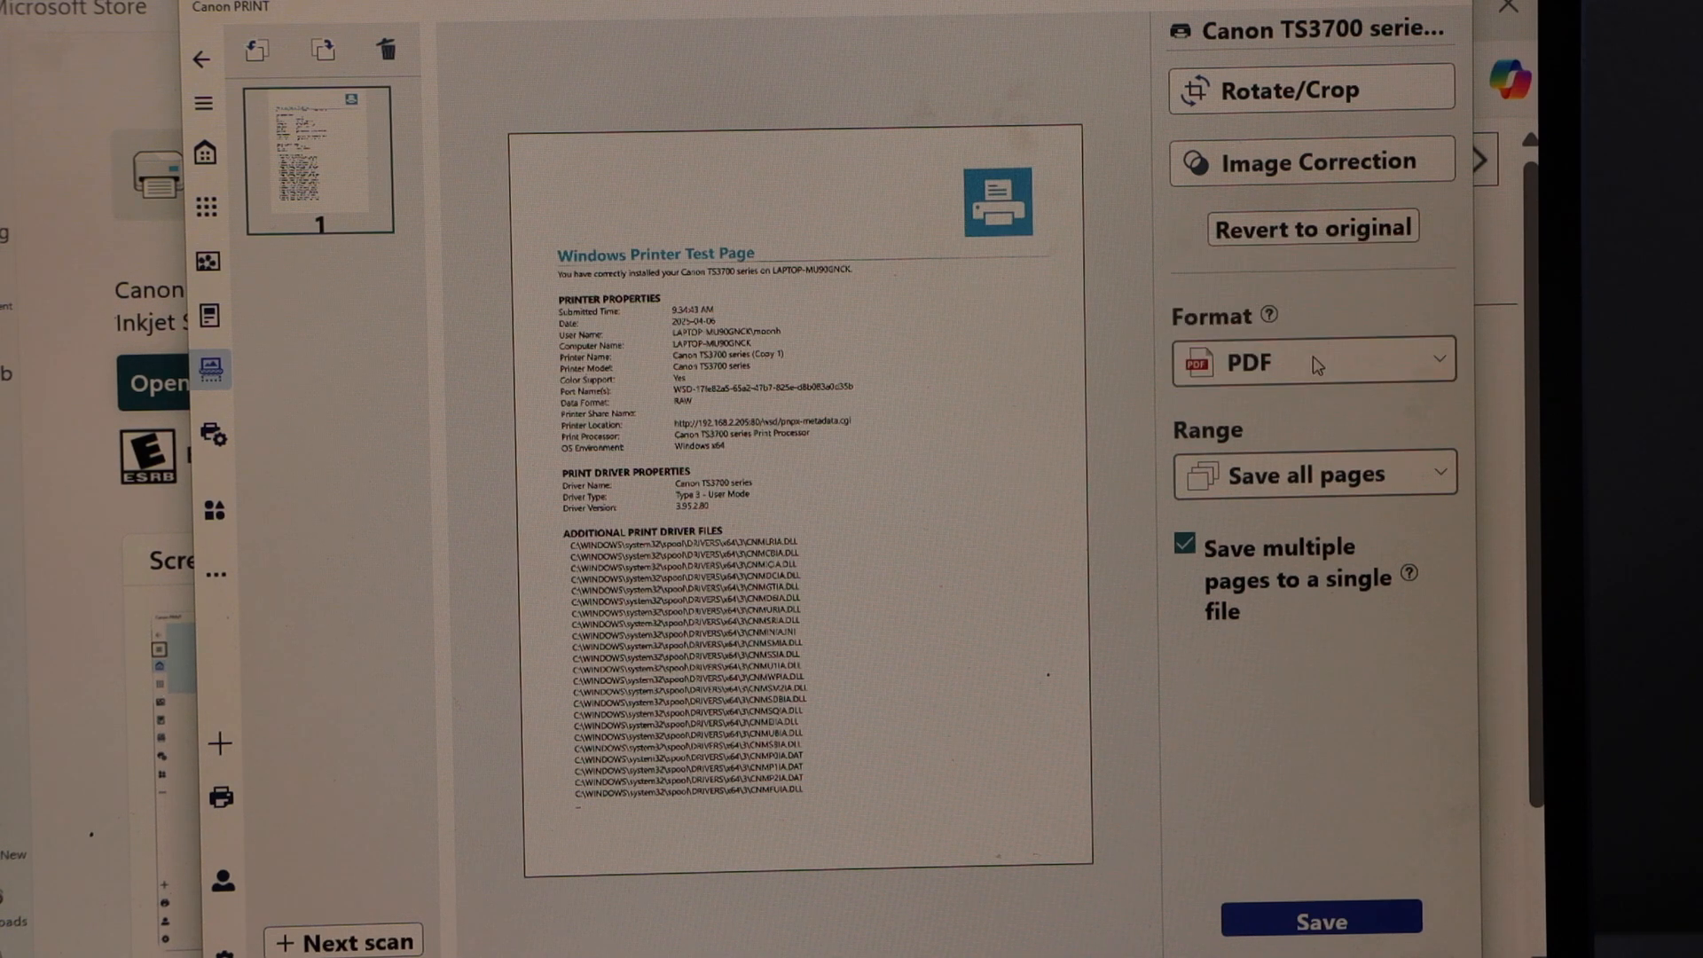
{"action": "mouse_move", "coordinate": [1242, 655]}
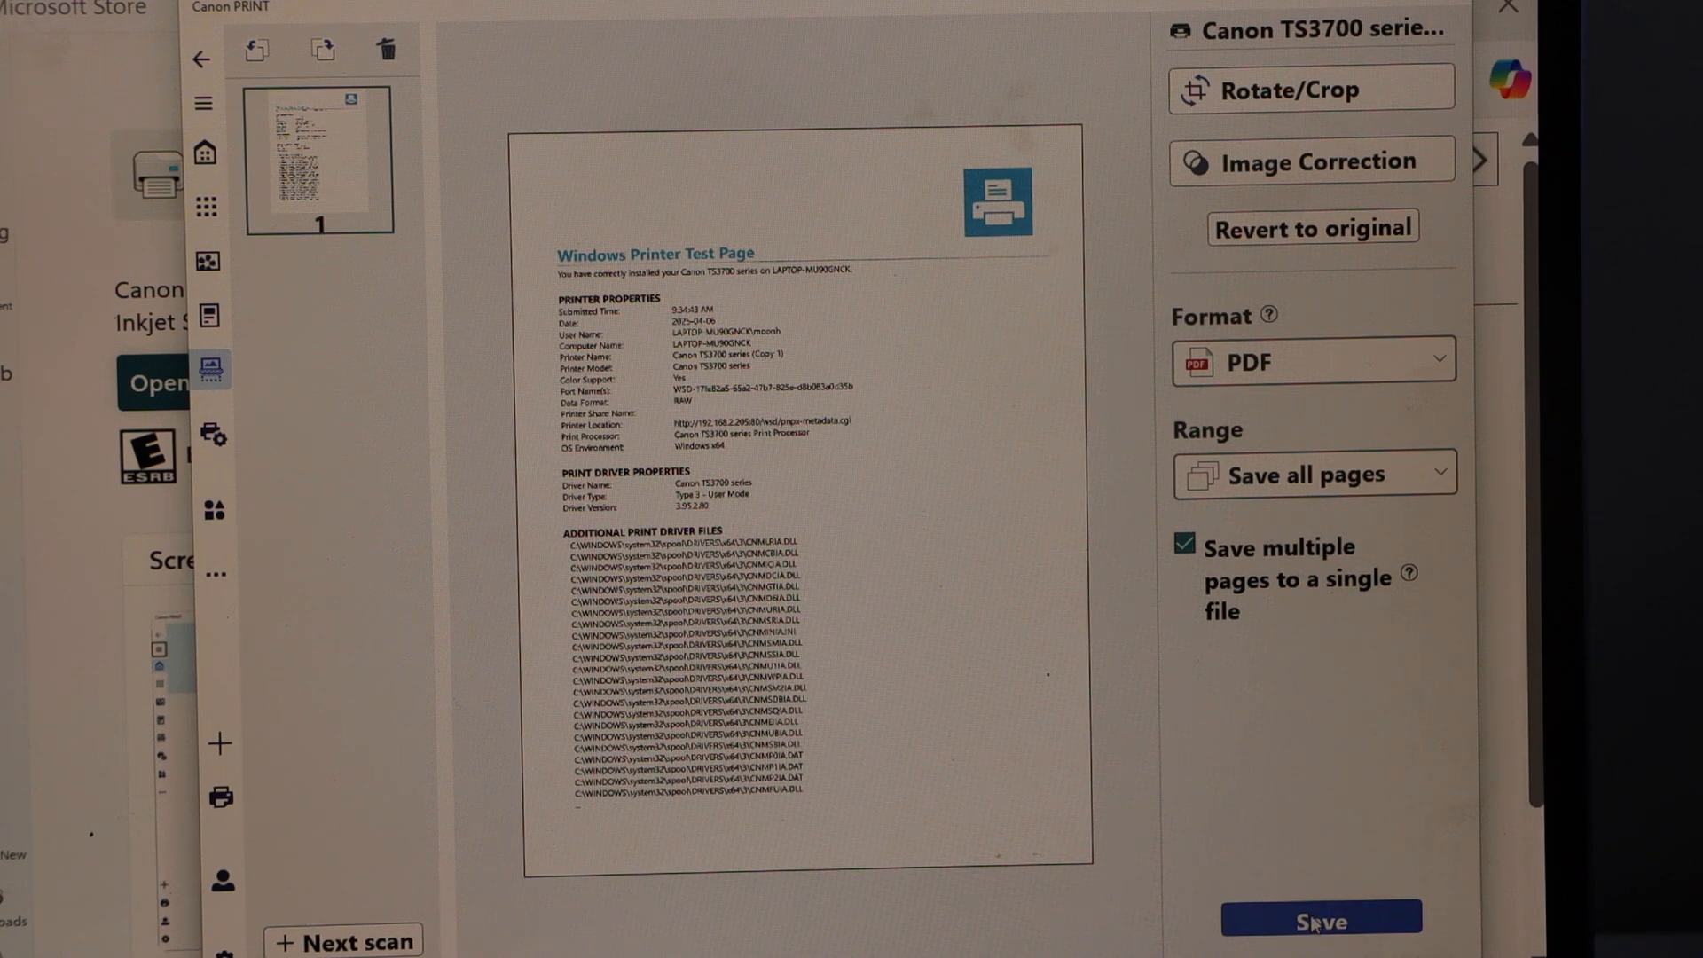
Step: Save the scan to the Desktop under the name 'TEST PAGE 1'
{"action": "left_click", "coordinate": [1320, 921]}
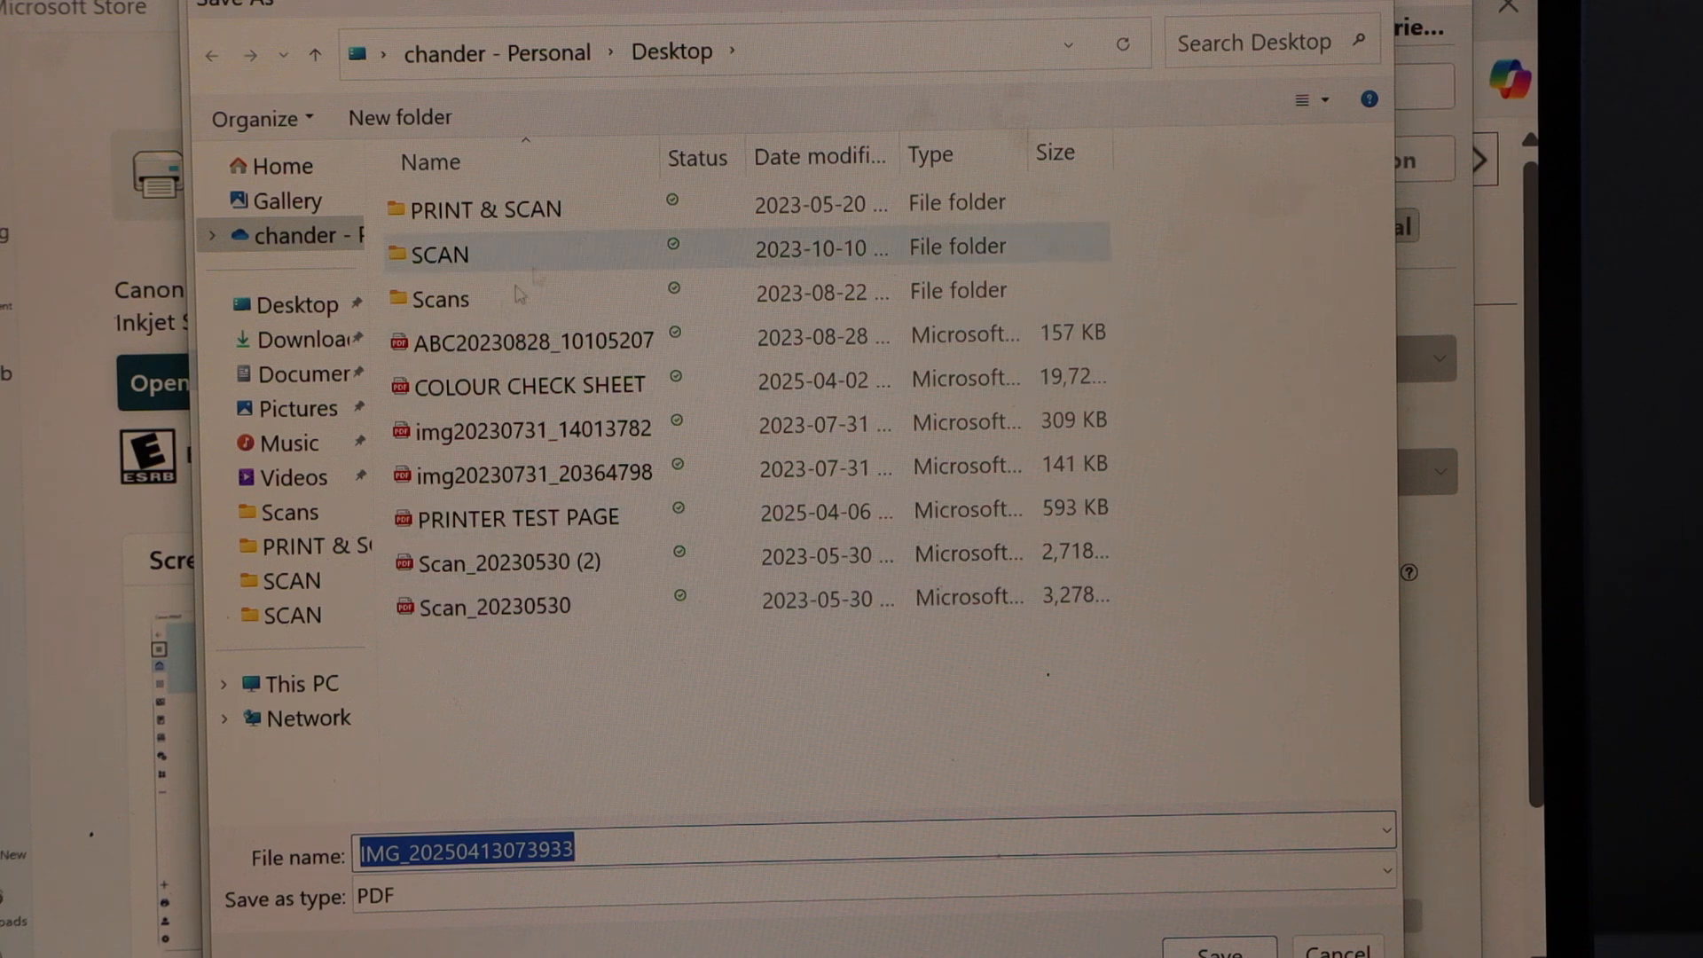
{"action": "left_click", "coordinate": [294, 303]}
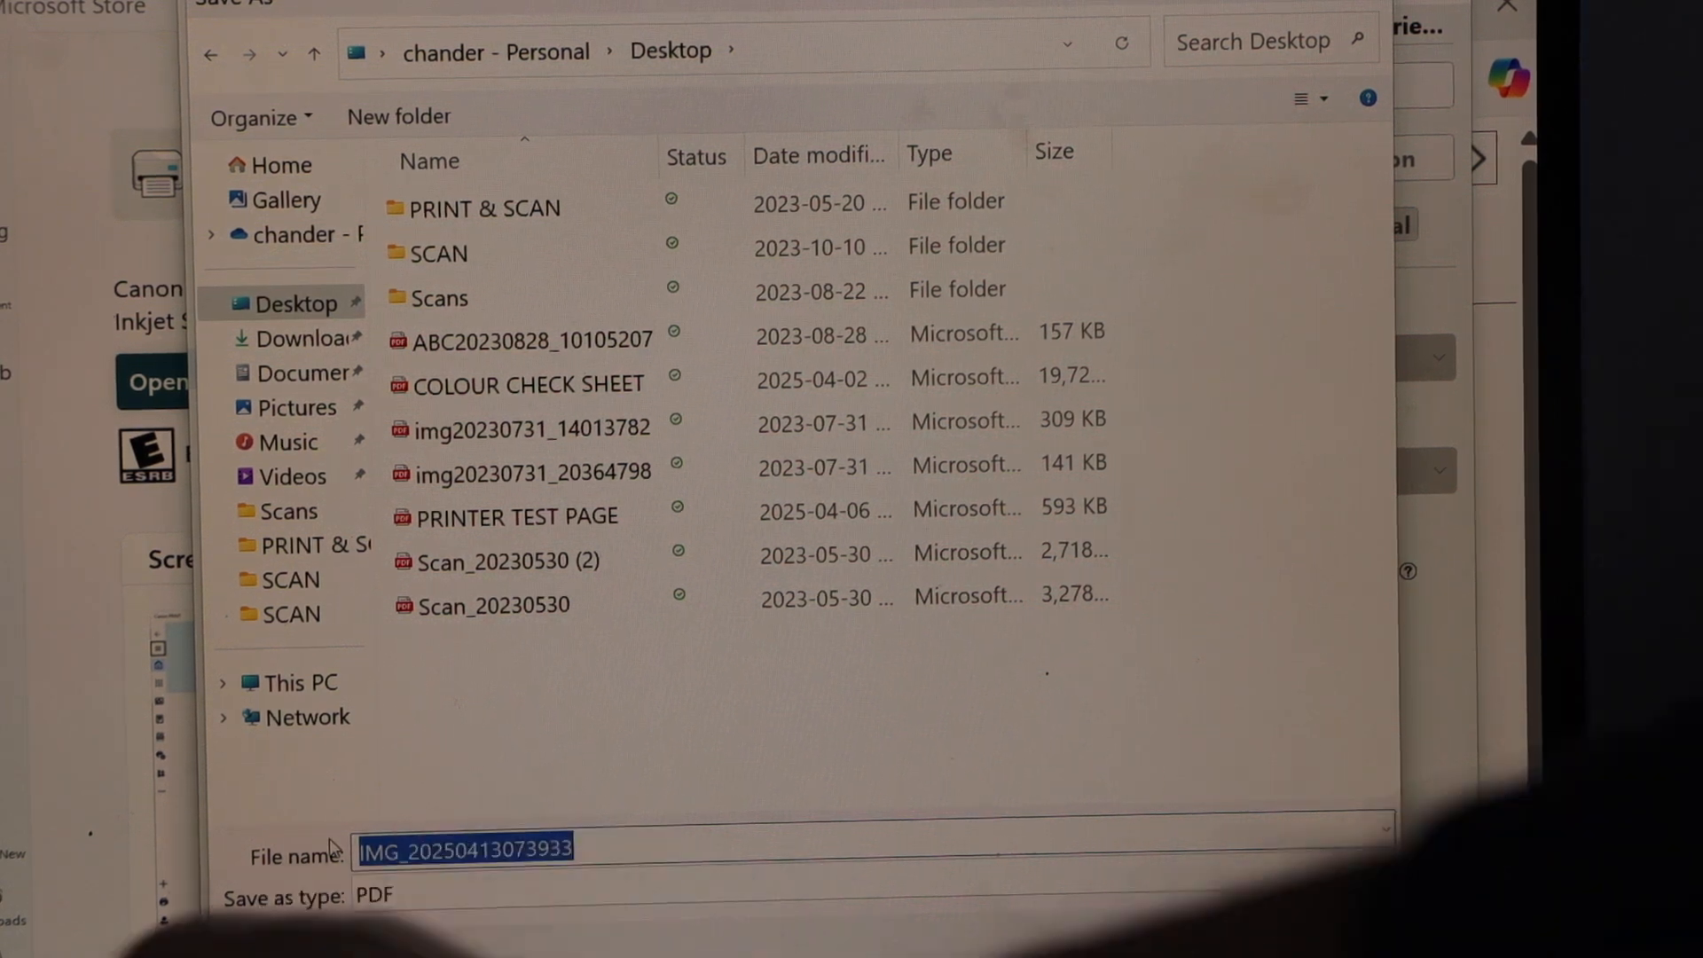
{"action": "type", "text": "TEST"}
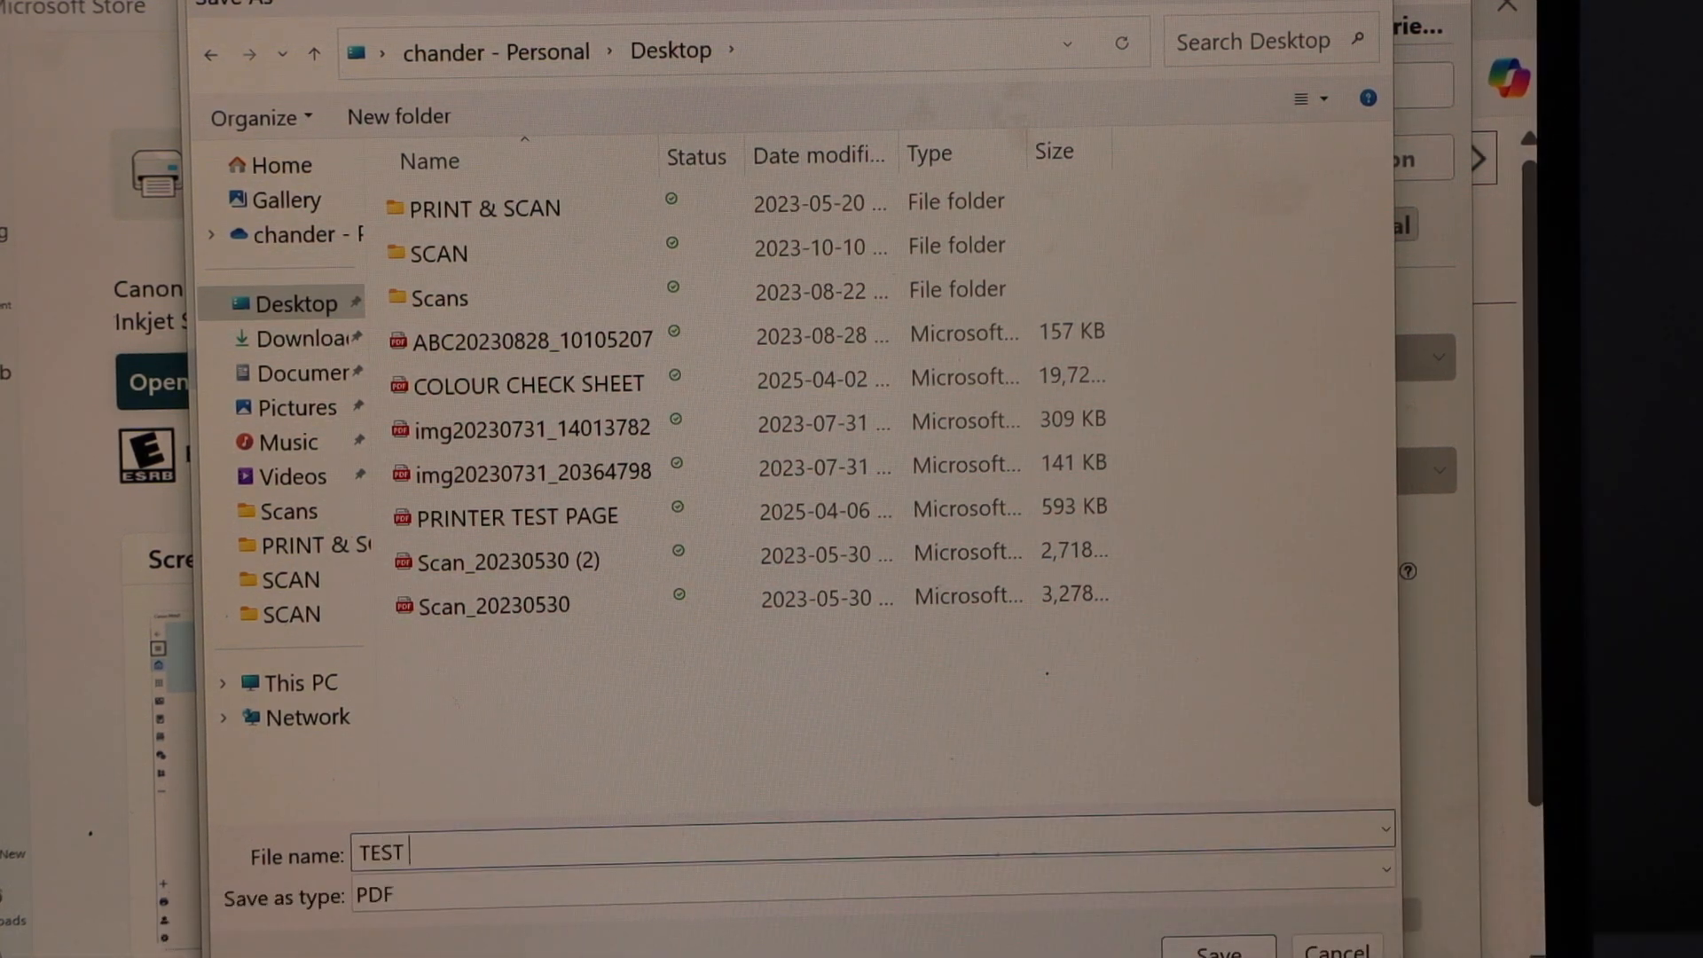
{"action": "type", "text": "PAGE"}
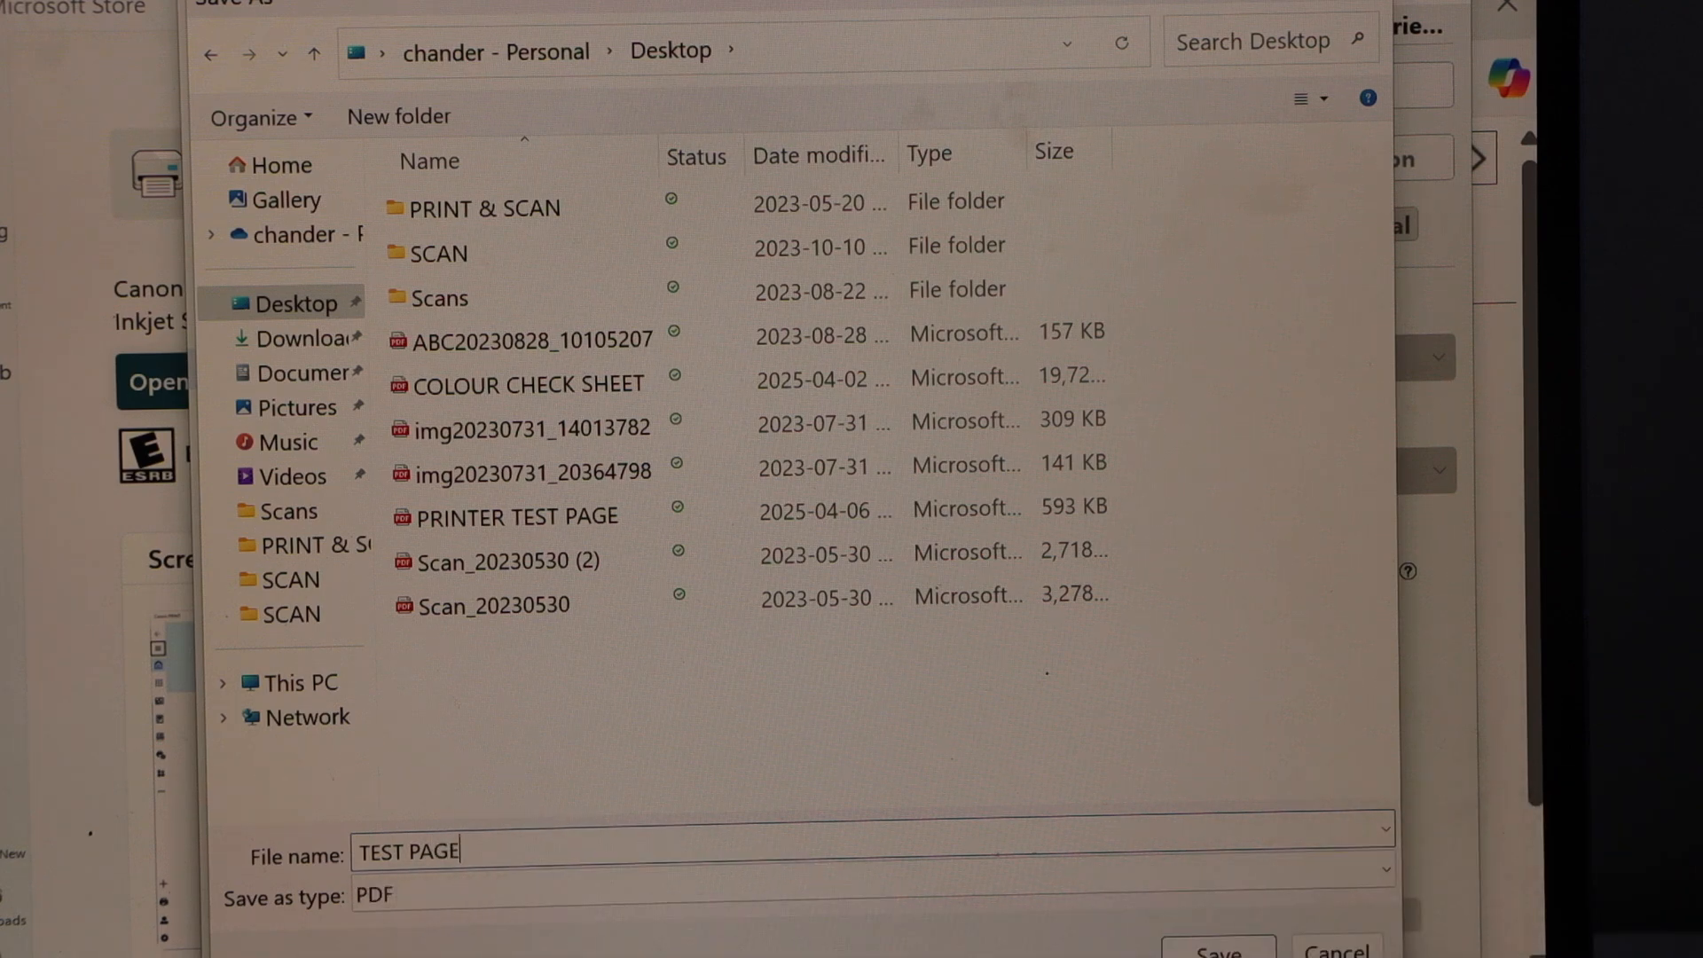
{"action": "type", "text": "1"}
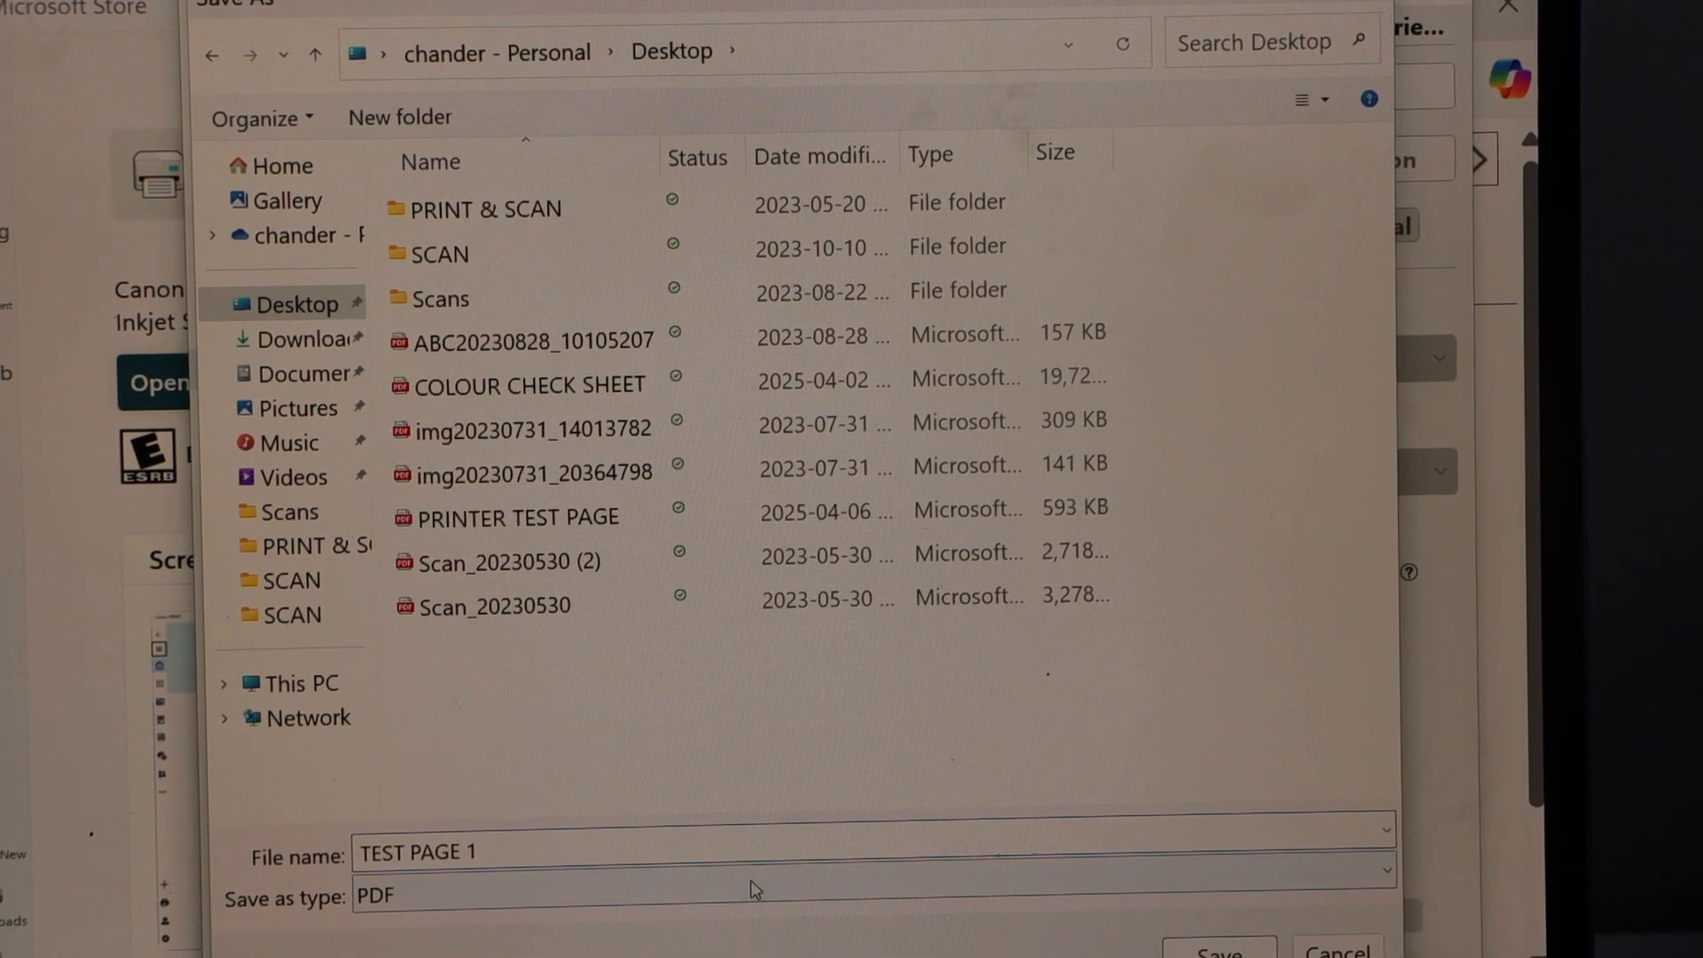
{"action": "left_click", "coordinate": [1218, 952]}
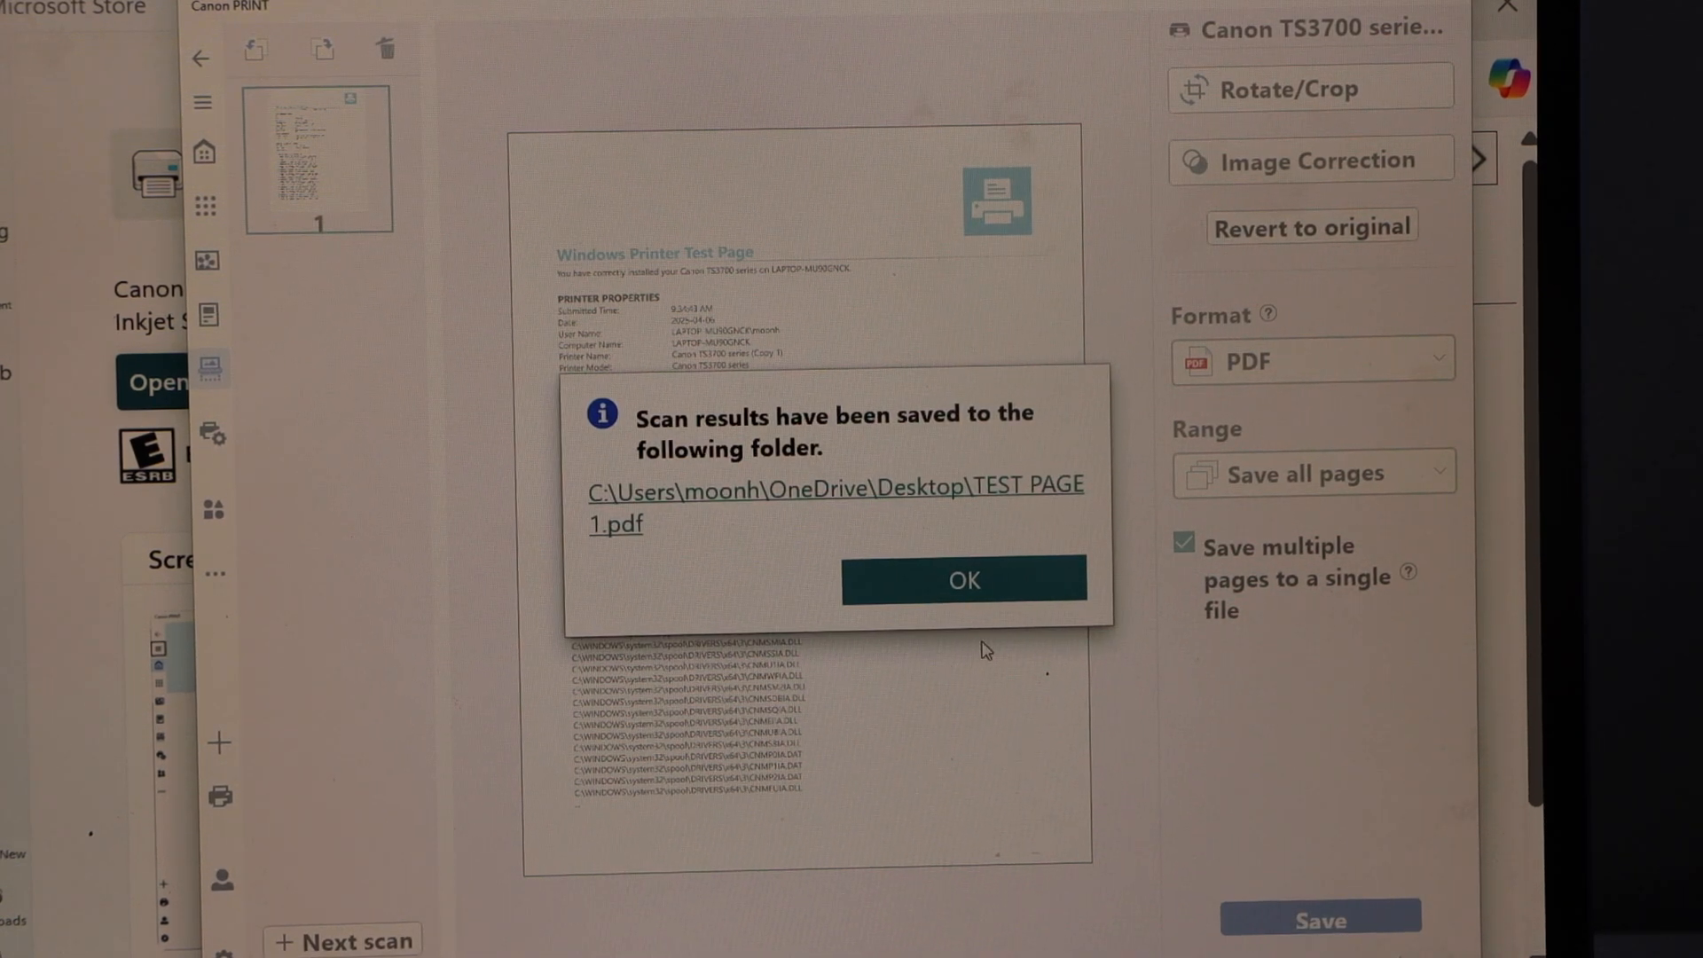
Step: Dismiss the saved-results message and go back twice to the home screen
{"action": "left_click", "coordinate": [962, 580]}
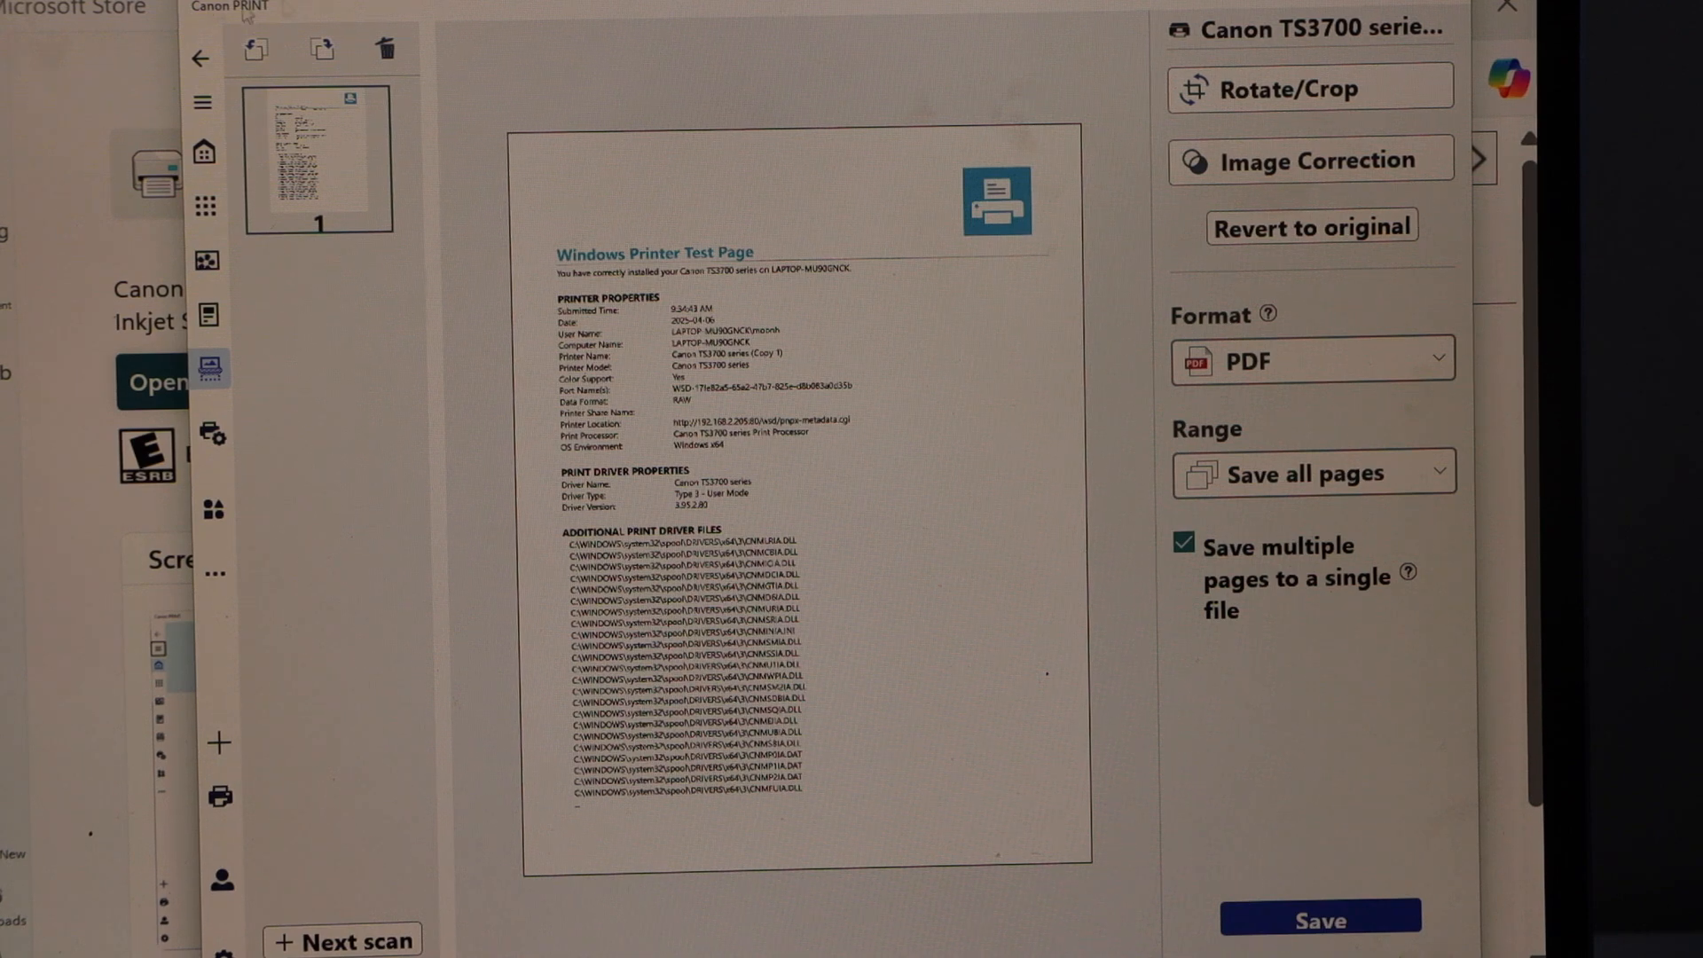
{"action": "left_click", "coordinate": [199, 58]}
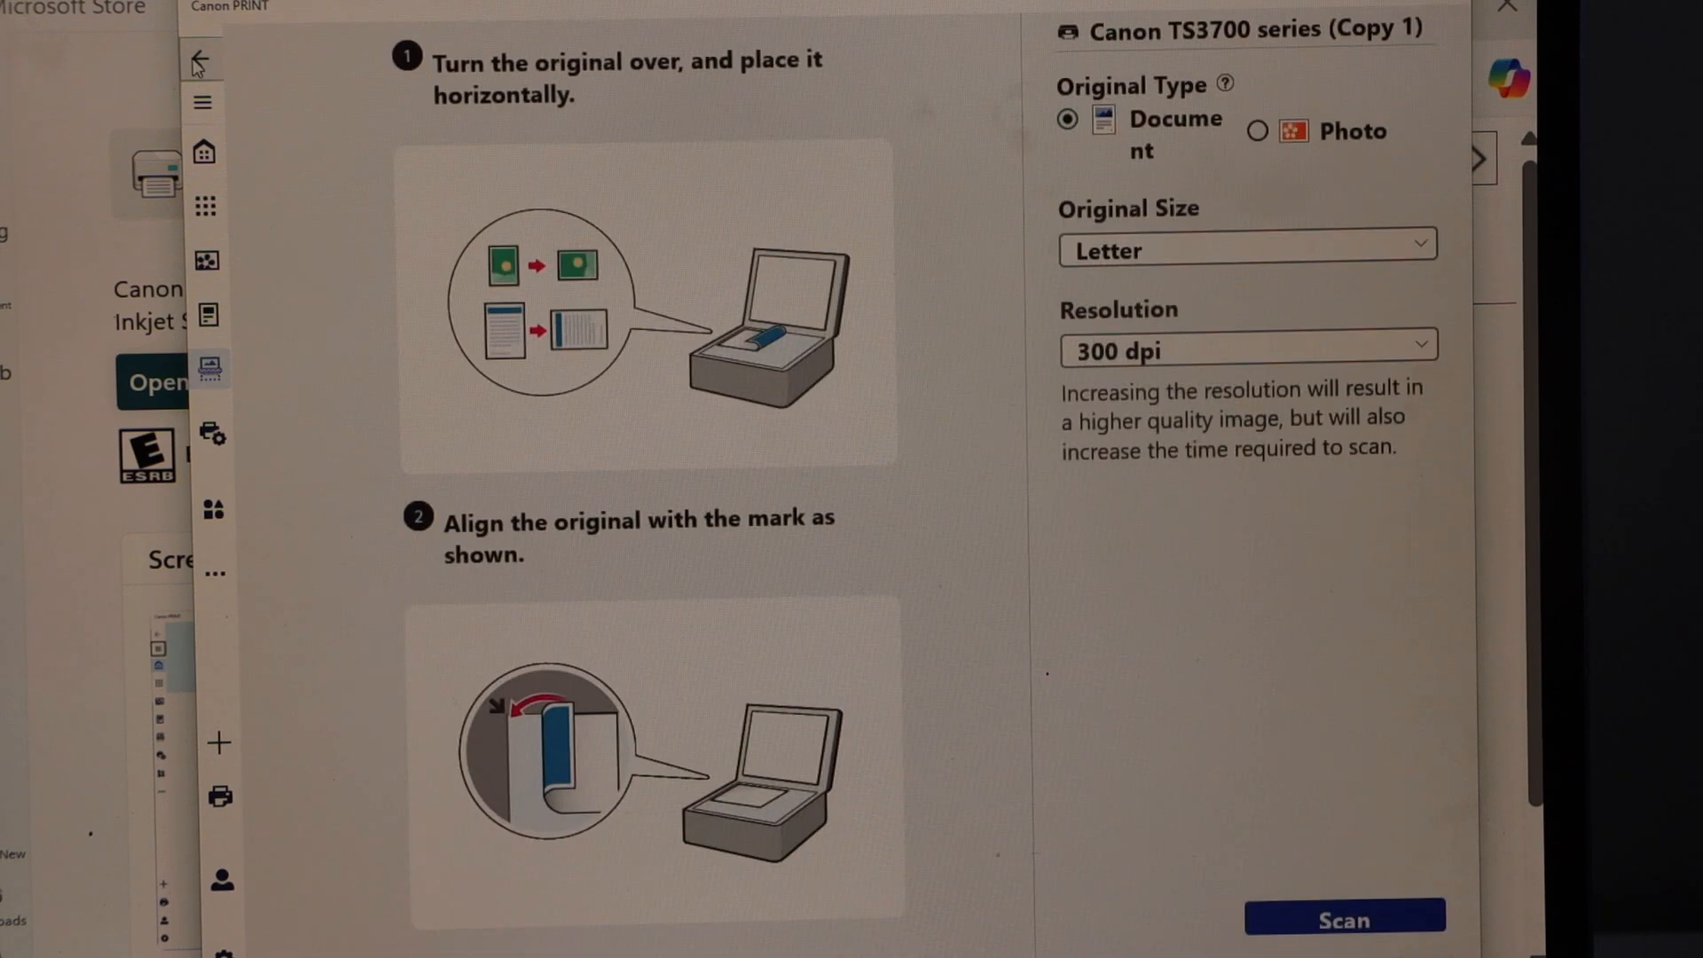
{"action": "left_click", "coordinate": [198, 60]}
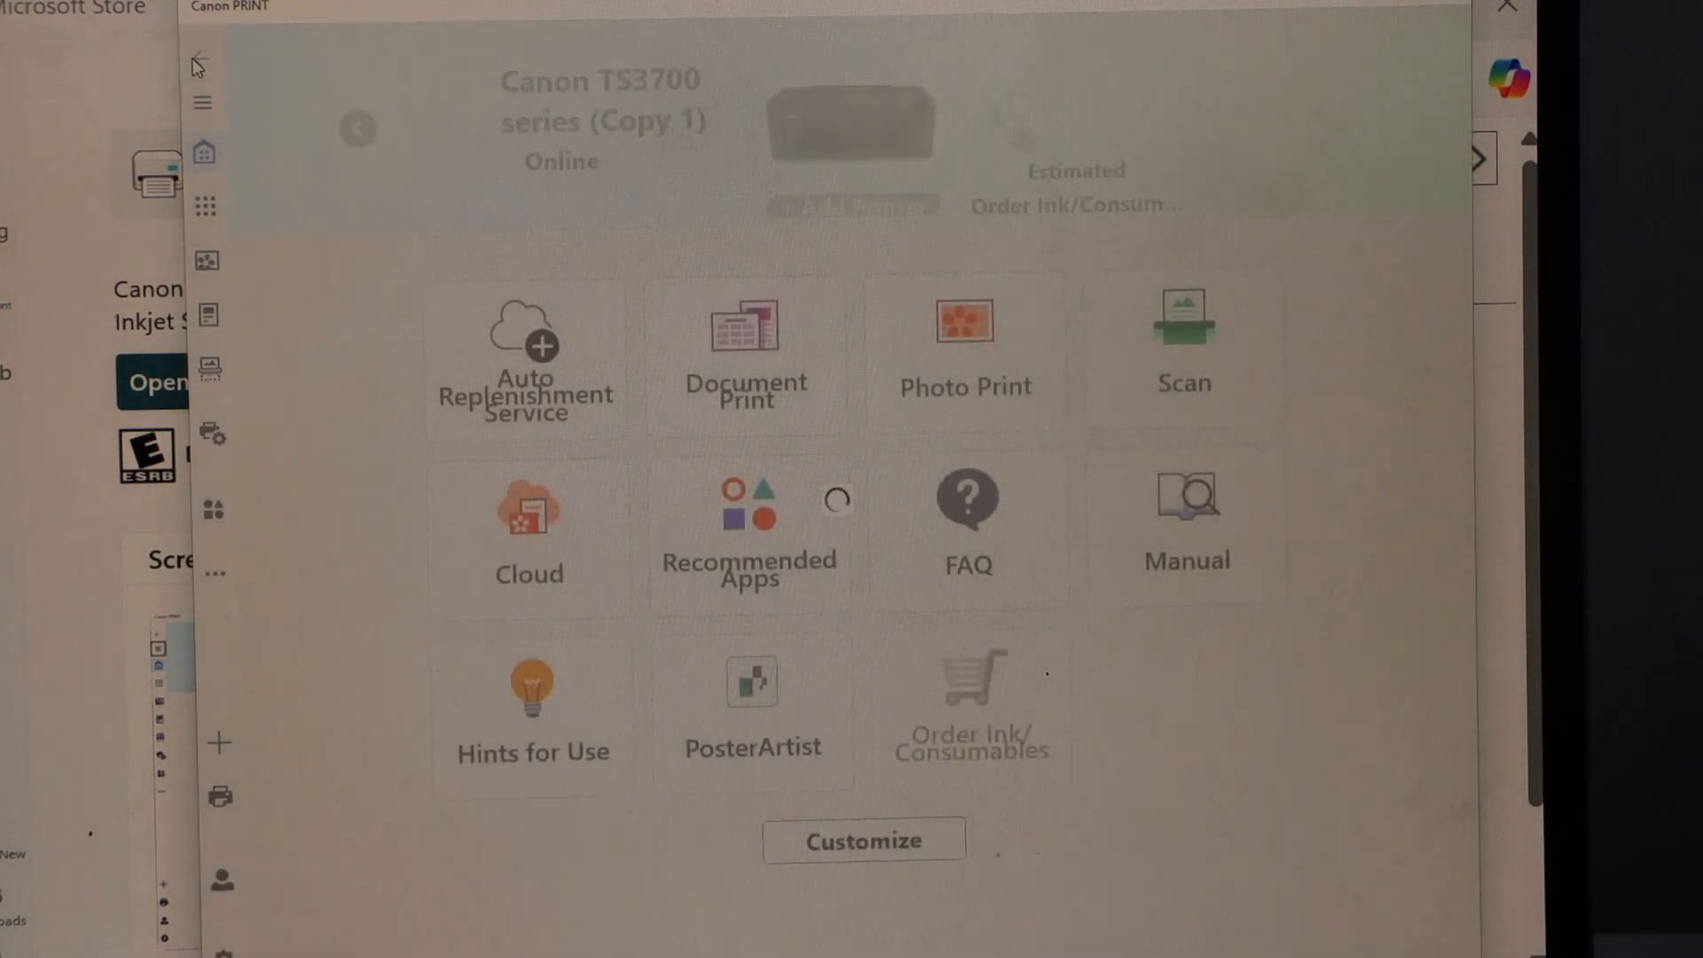